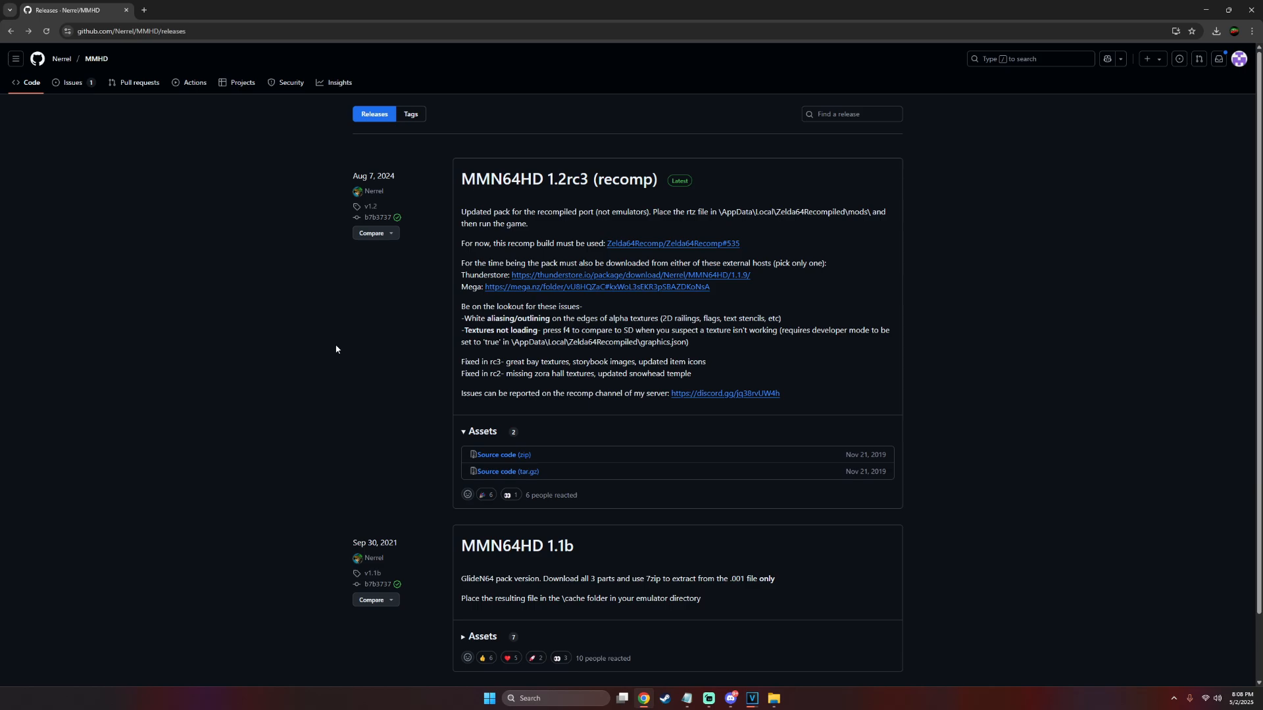
mouse_move(600, 195)
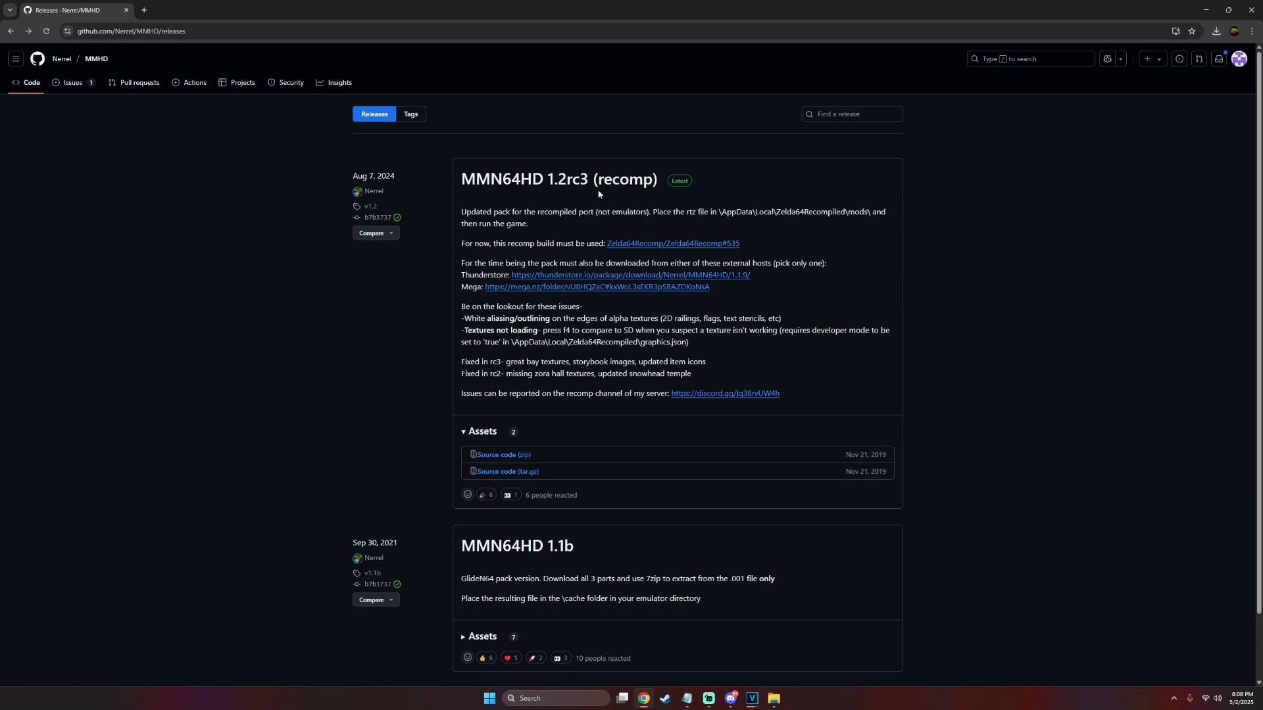
mouse_move(563, 575)
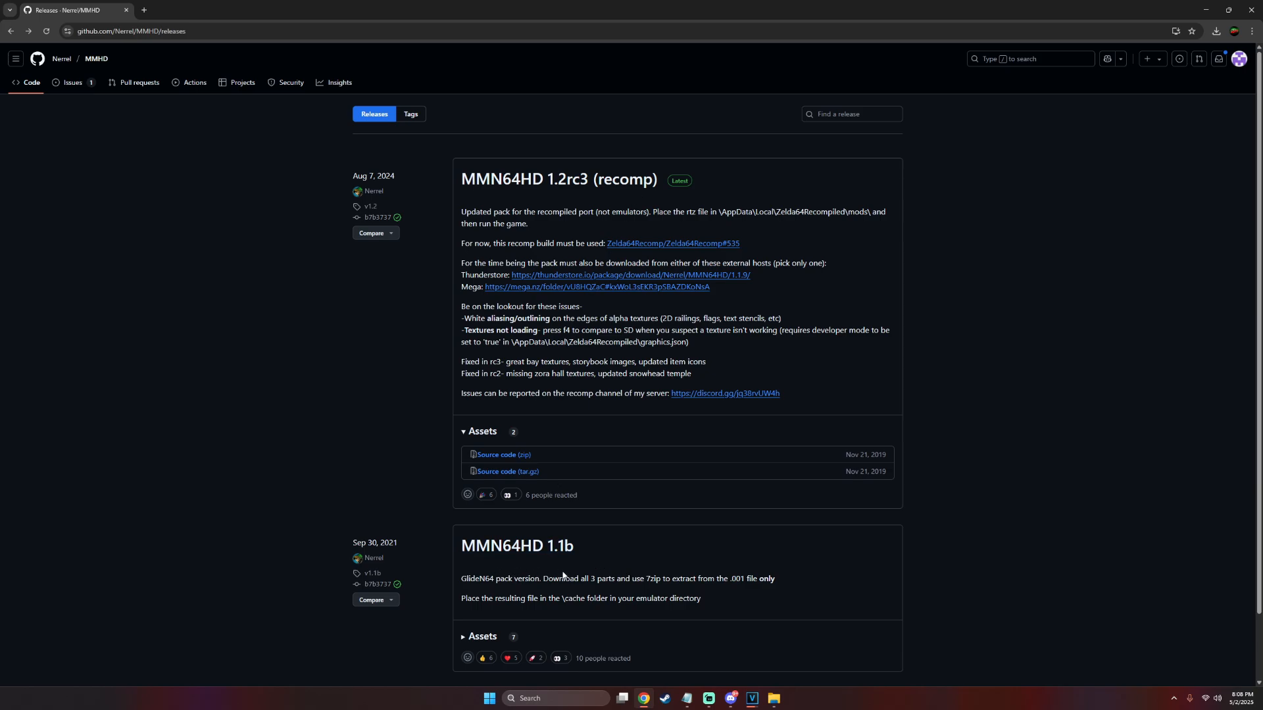
mouse_move(629, 540)
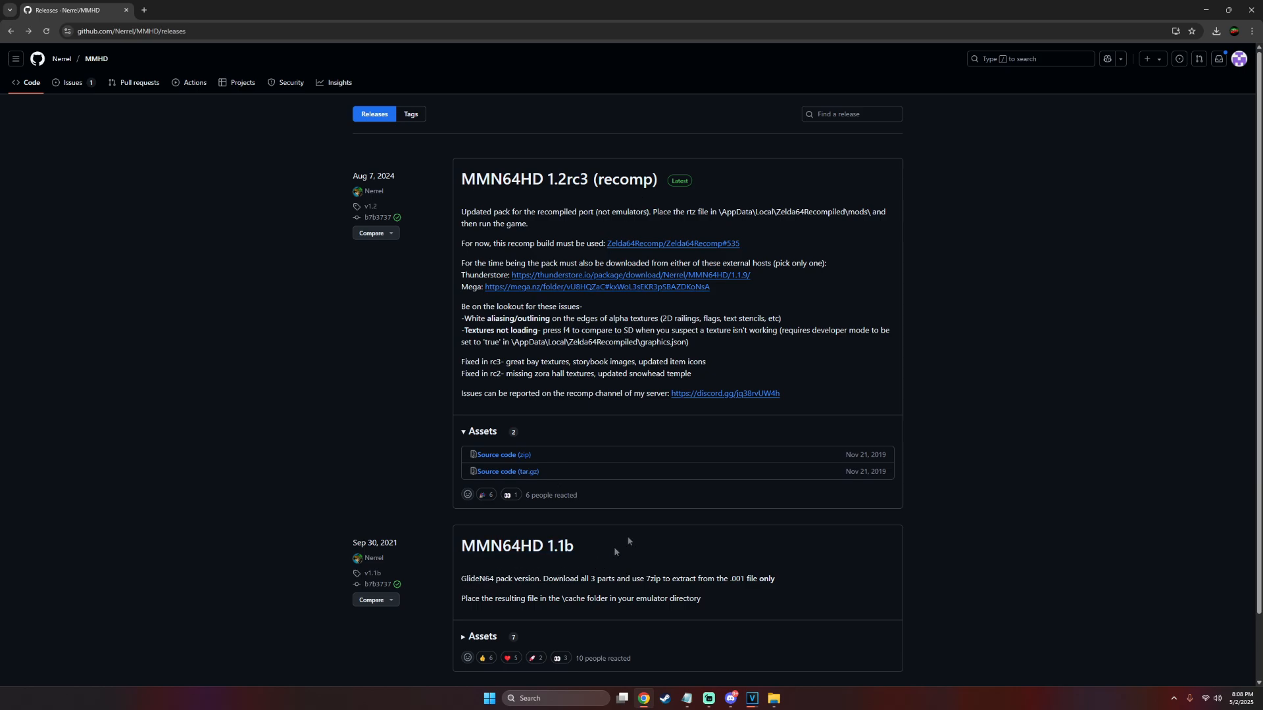
mouse_move(513, 278)
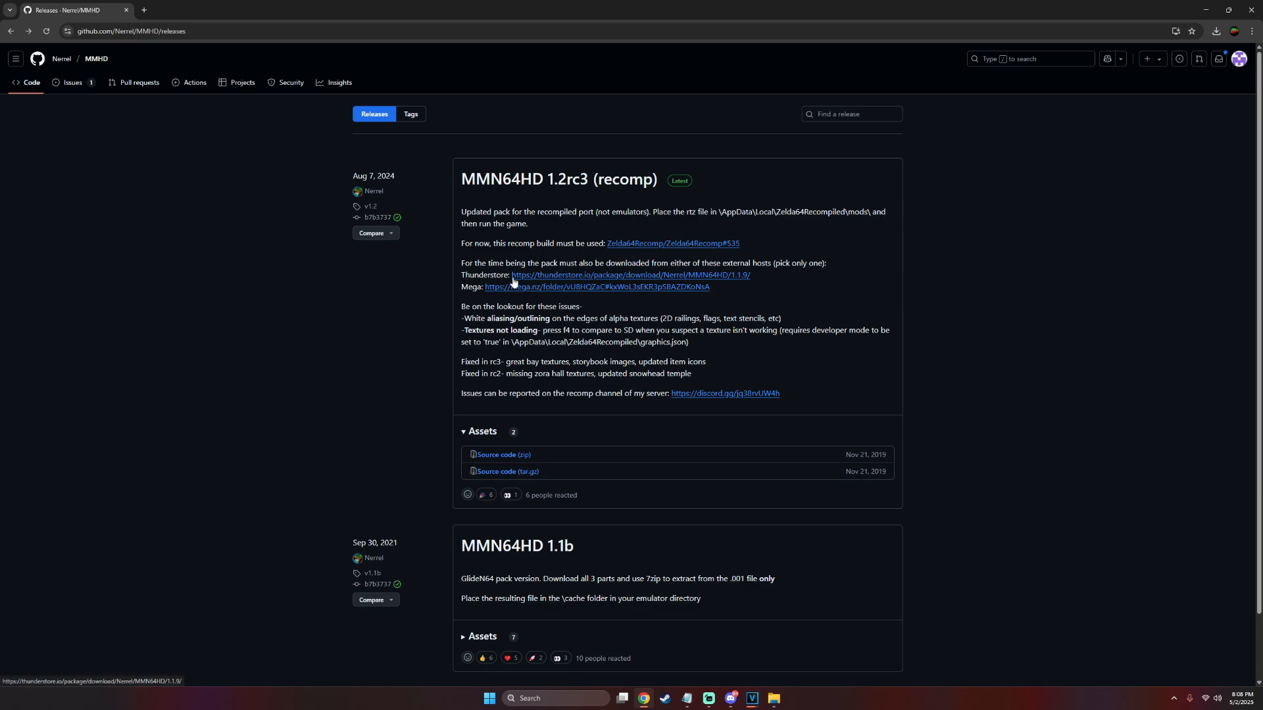
mouse_move(541, 279)
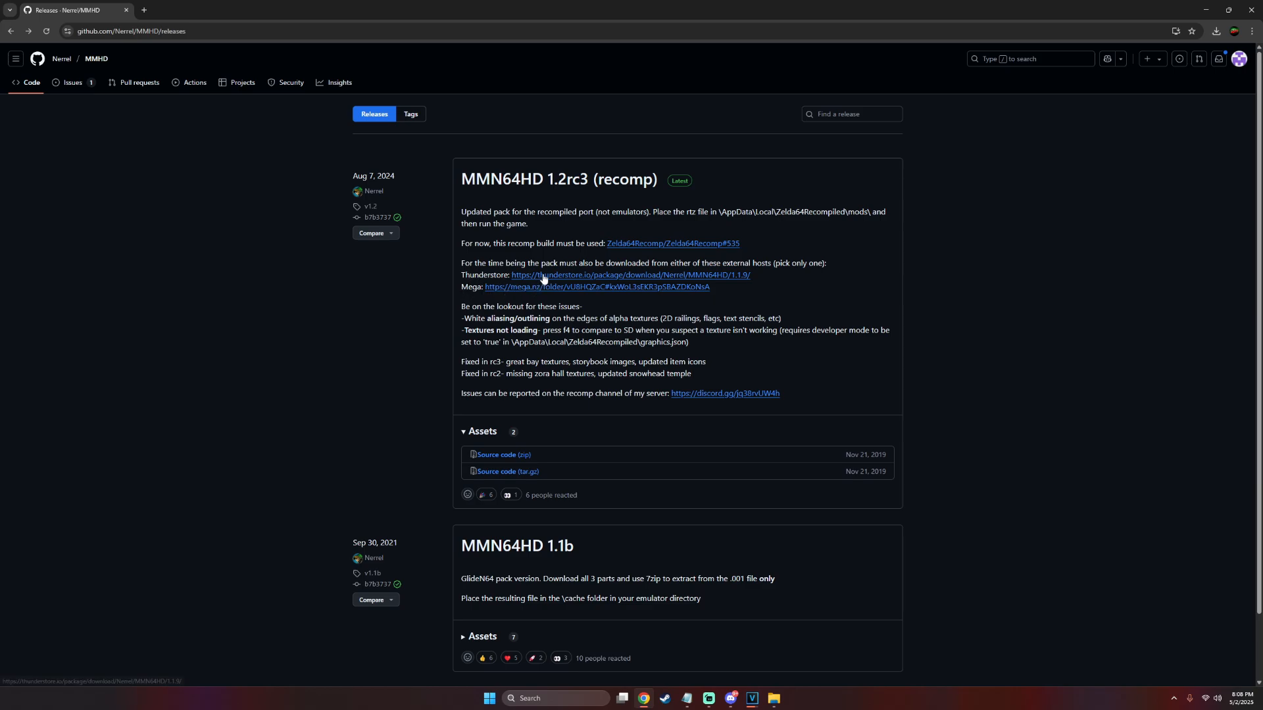
mouse_move(1117, 207)
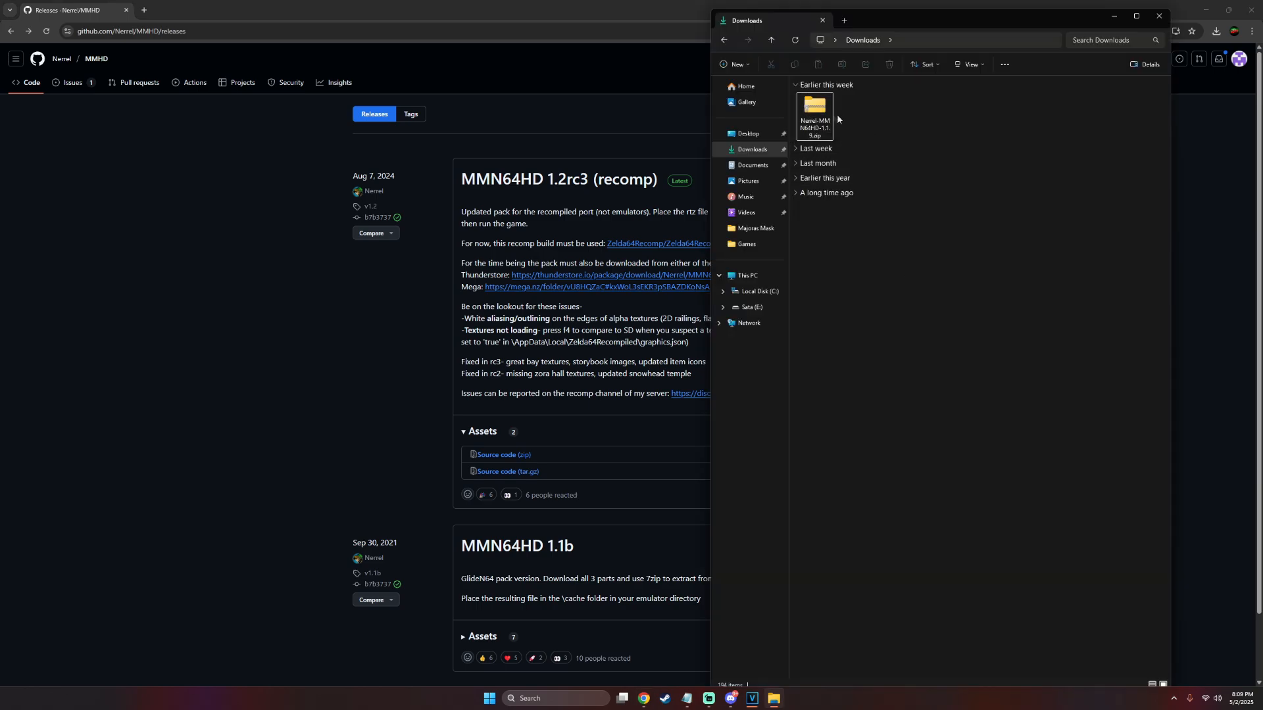
Extract the Nerrel-MMN64HD zip in Downloads into its own Nerrel-MMN64HD-1.1.9 folder via WinRAR.
right_click(814, 113)
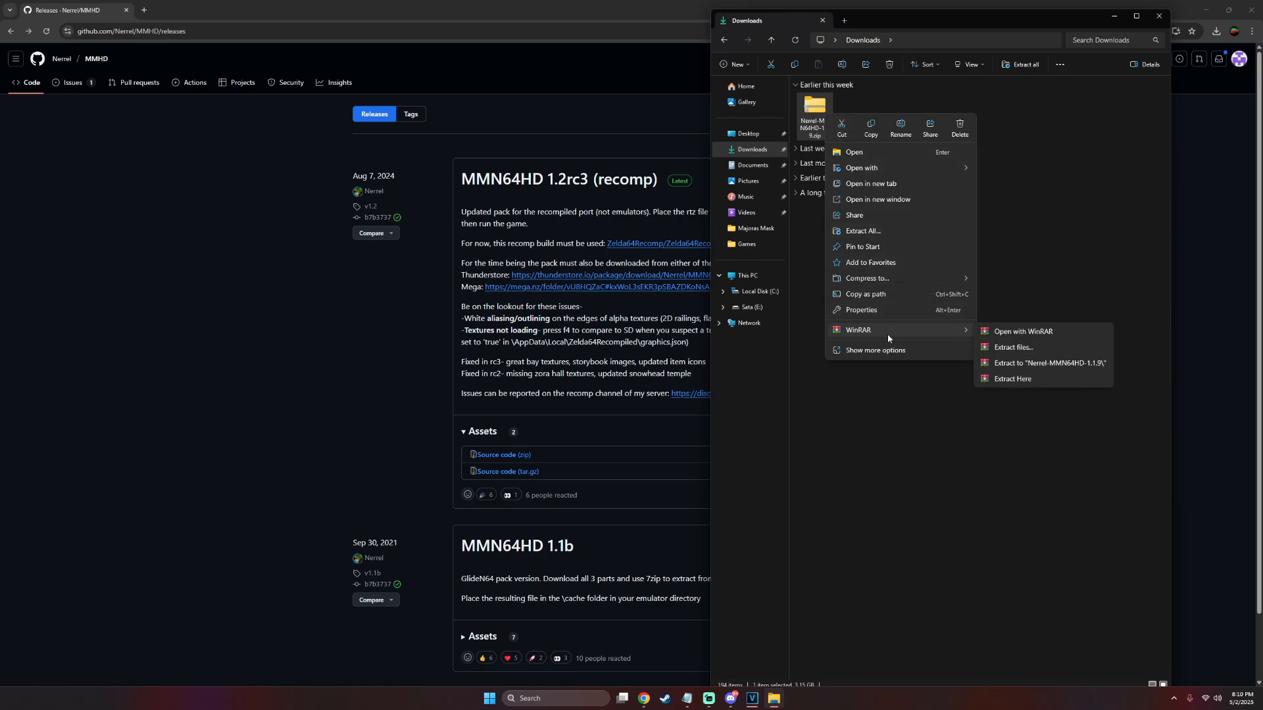
mouse_move(1010, 371)
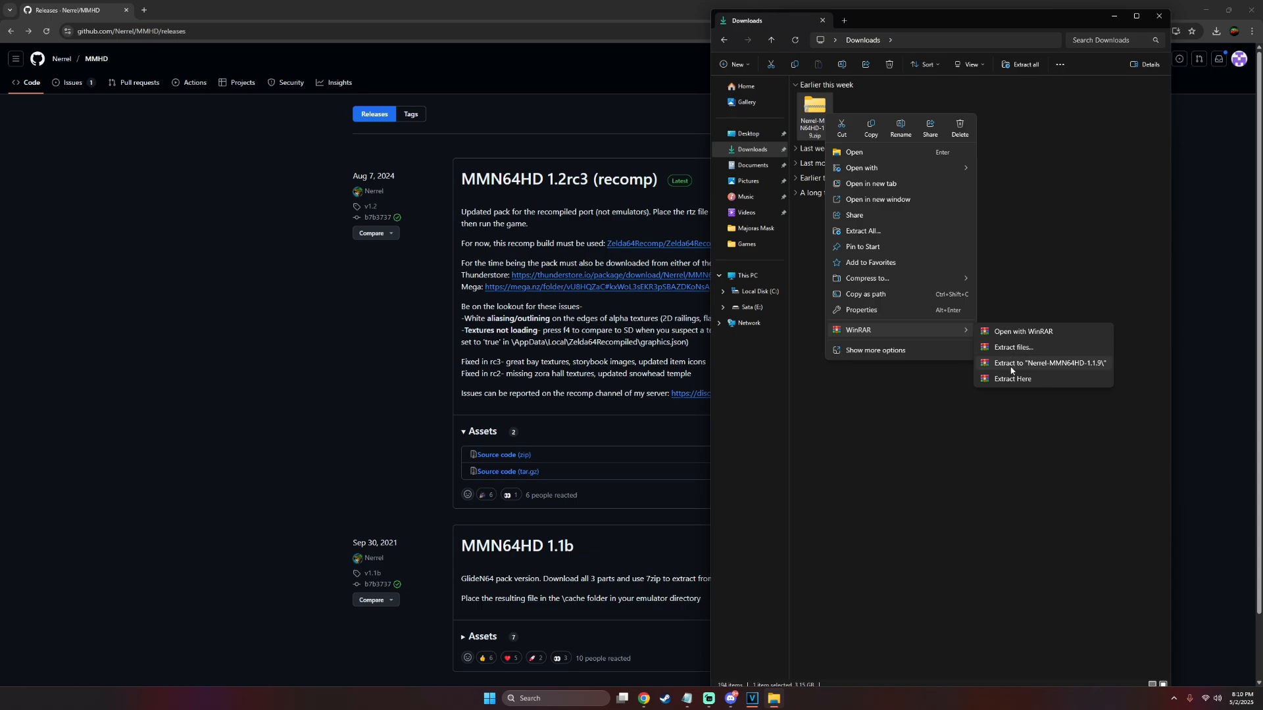
click(1049, 363)
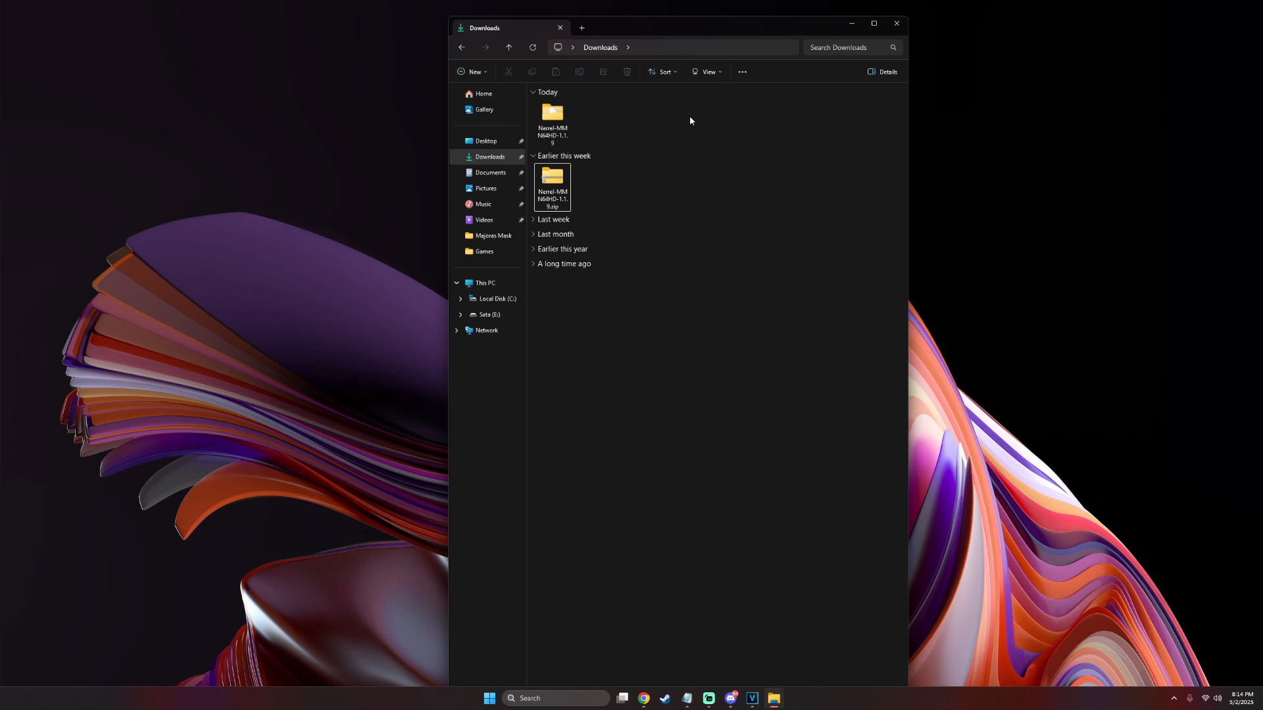
Open the Nerrel-MMN64HD-1.1.9 folder and select the Recomp pack.rtz texture file.
double_click(552, 114)
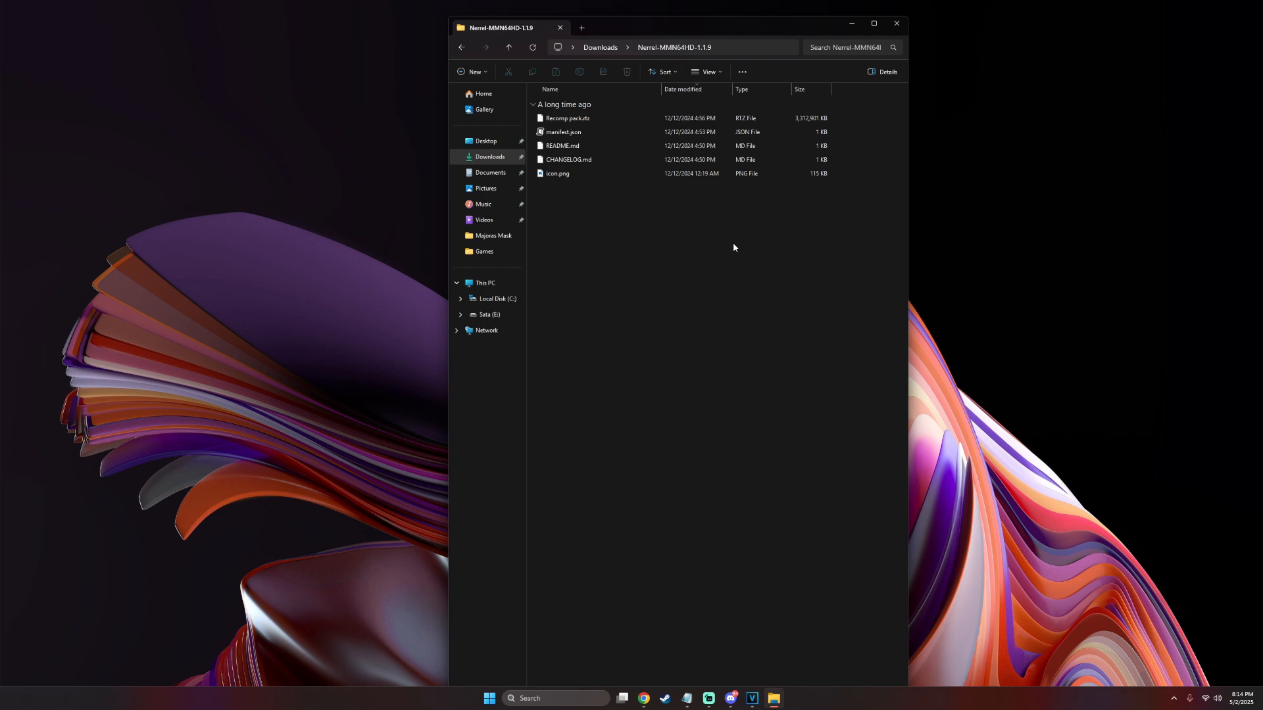
click(567, 118)
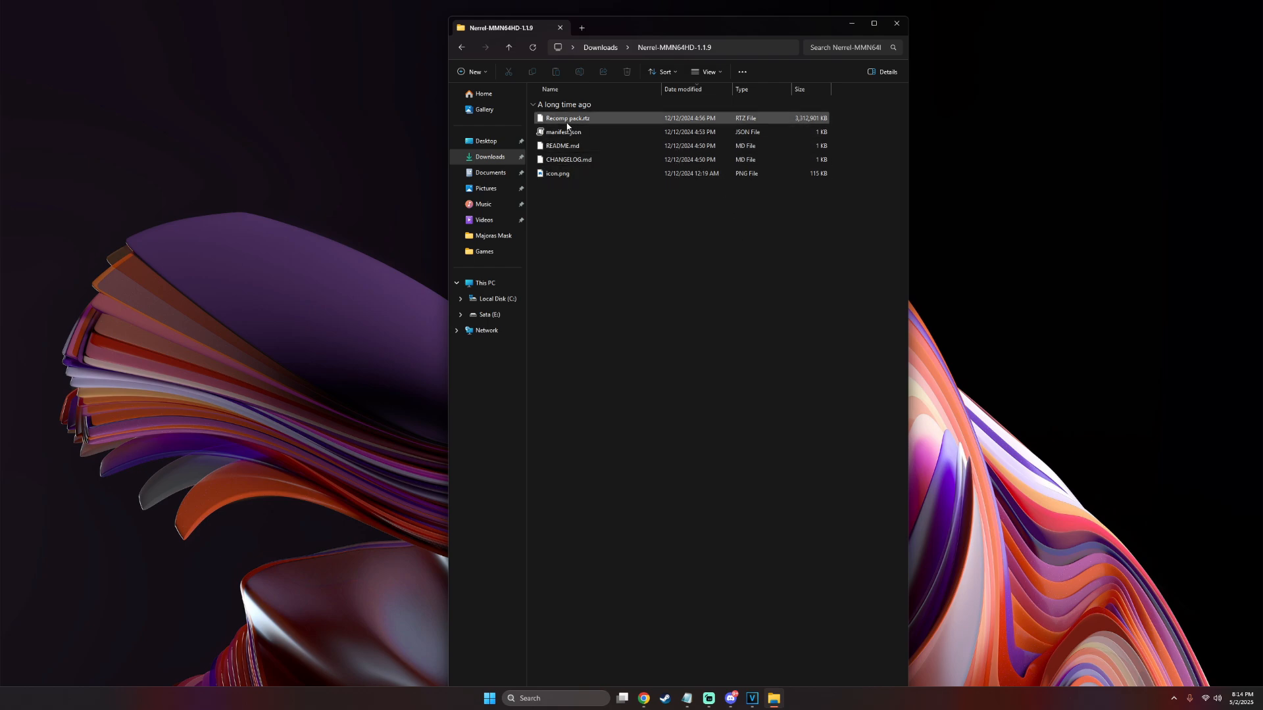
click(567, 117)
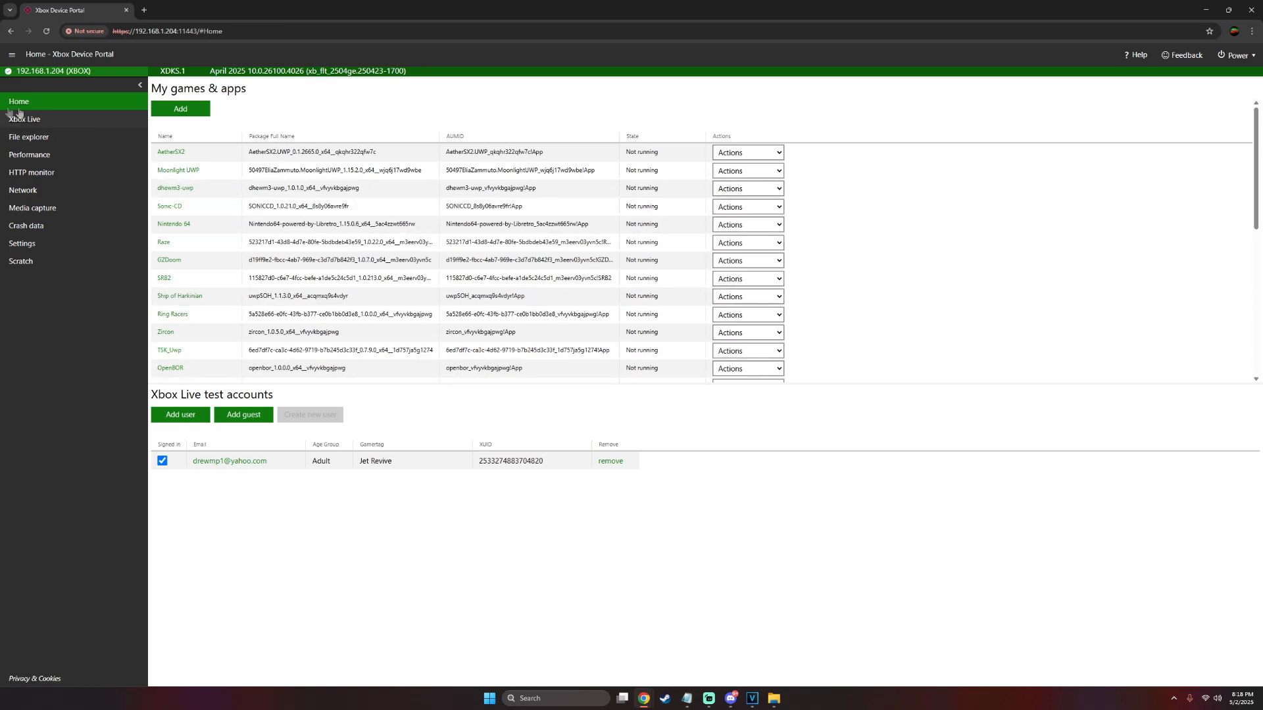
mouse_move(29, 140)
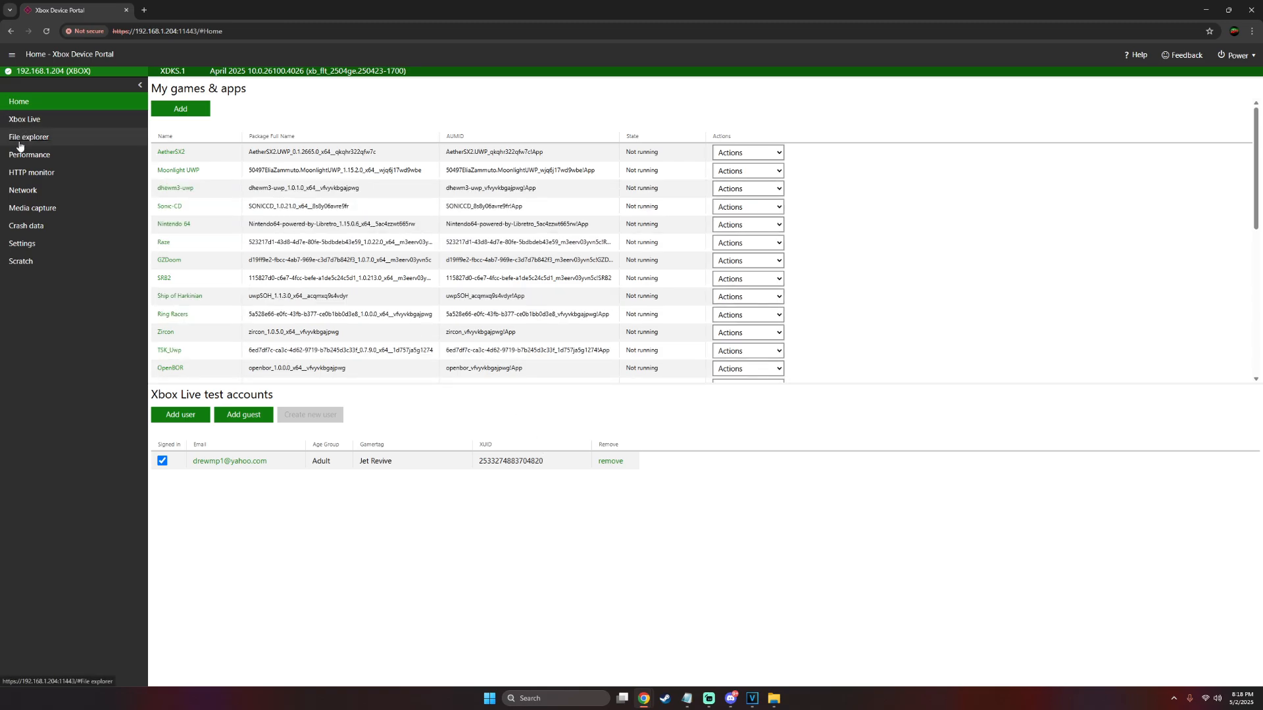
Browse the console's files to LocalAppData > recomp > Zelda64Recompiled > mods.
click(29, 135)
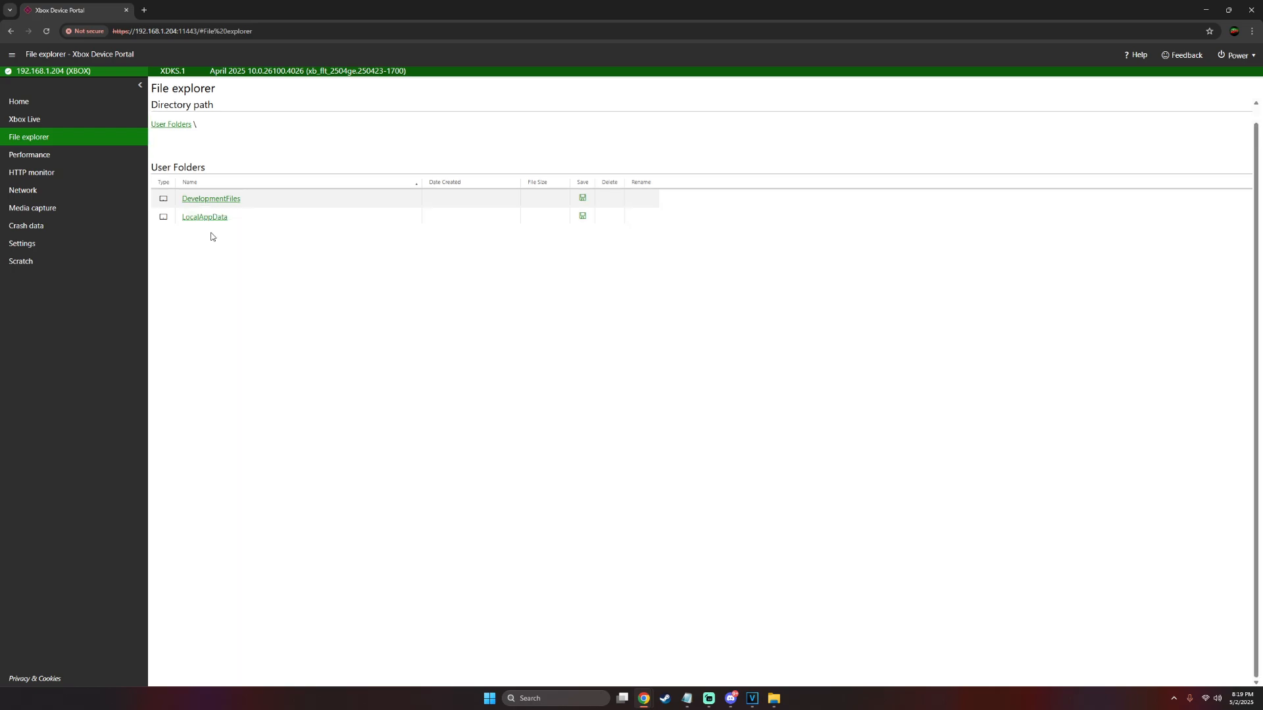
click(204, 217)
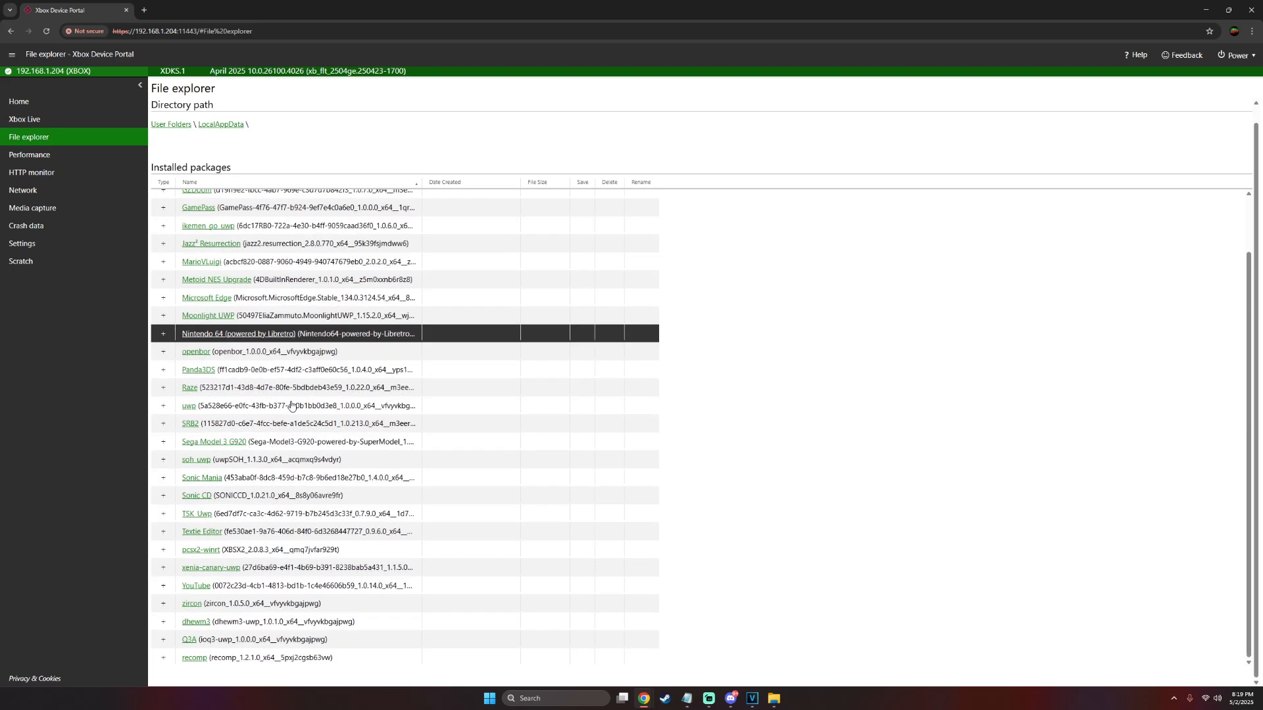
click(195, 658)
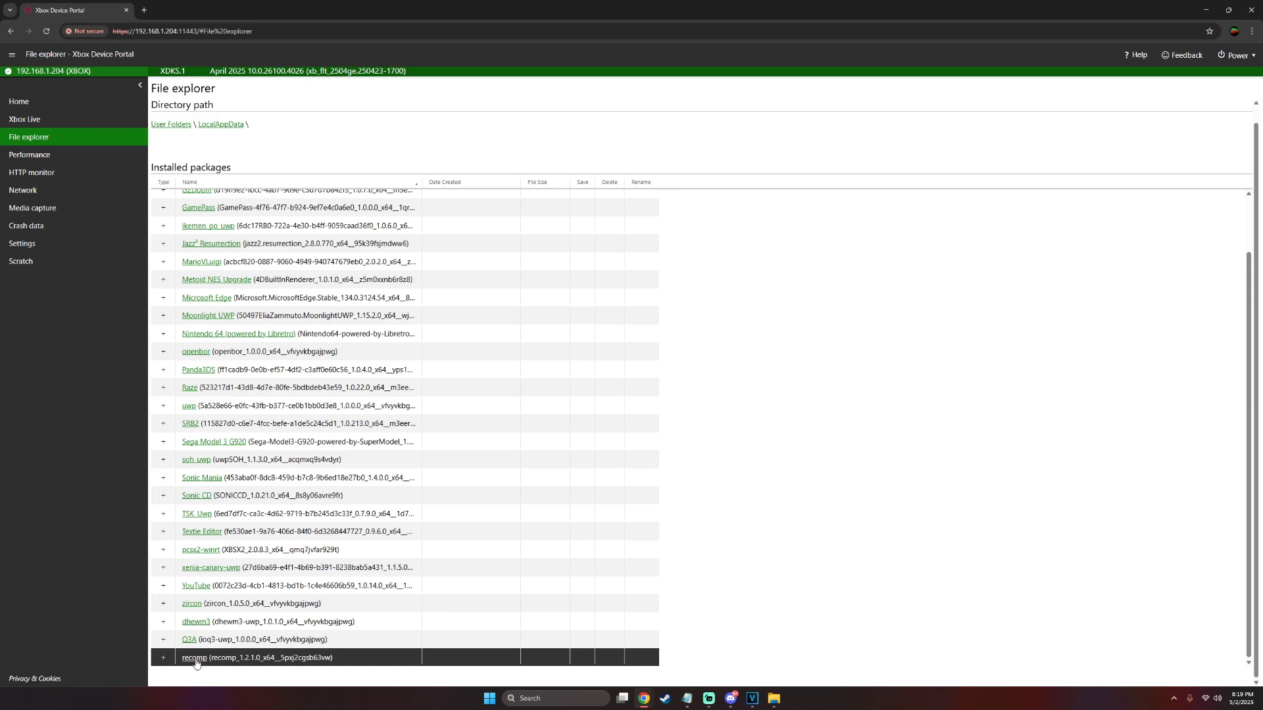
click(193, 657)
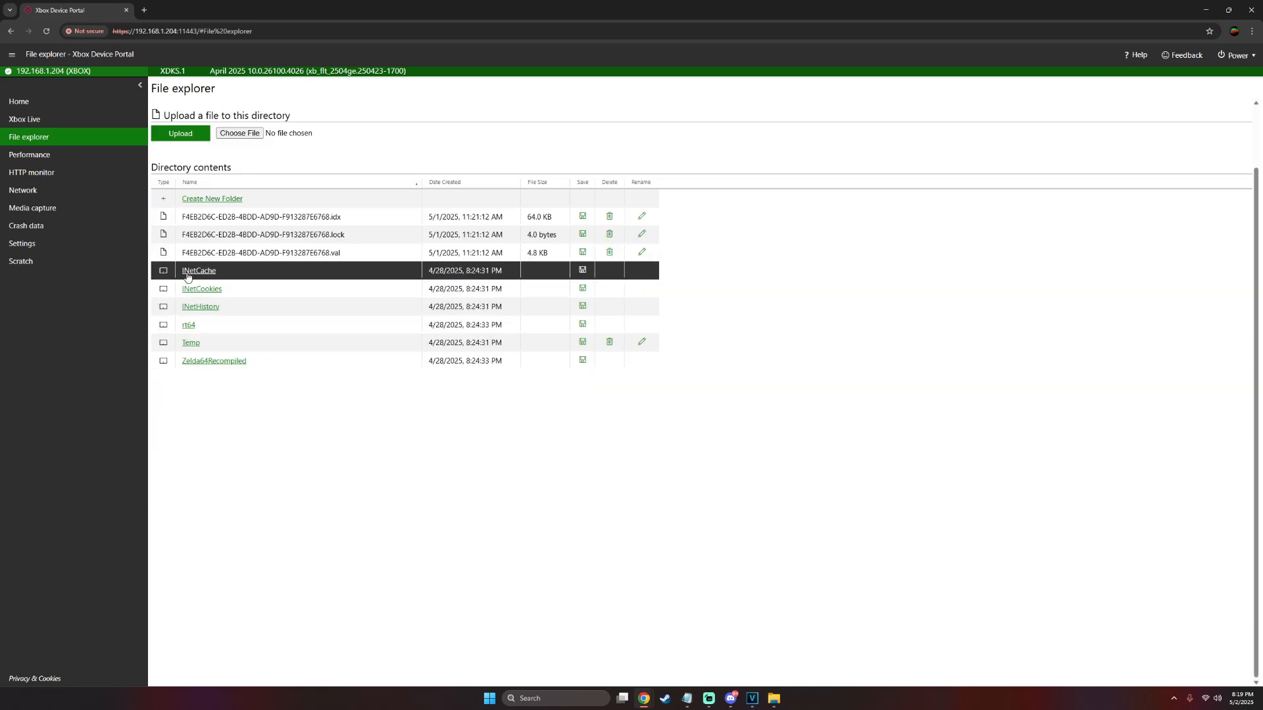
click(213, 360)
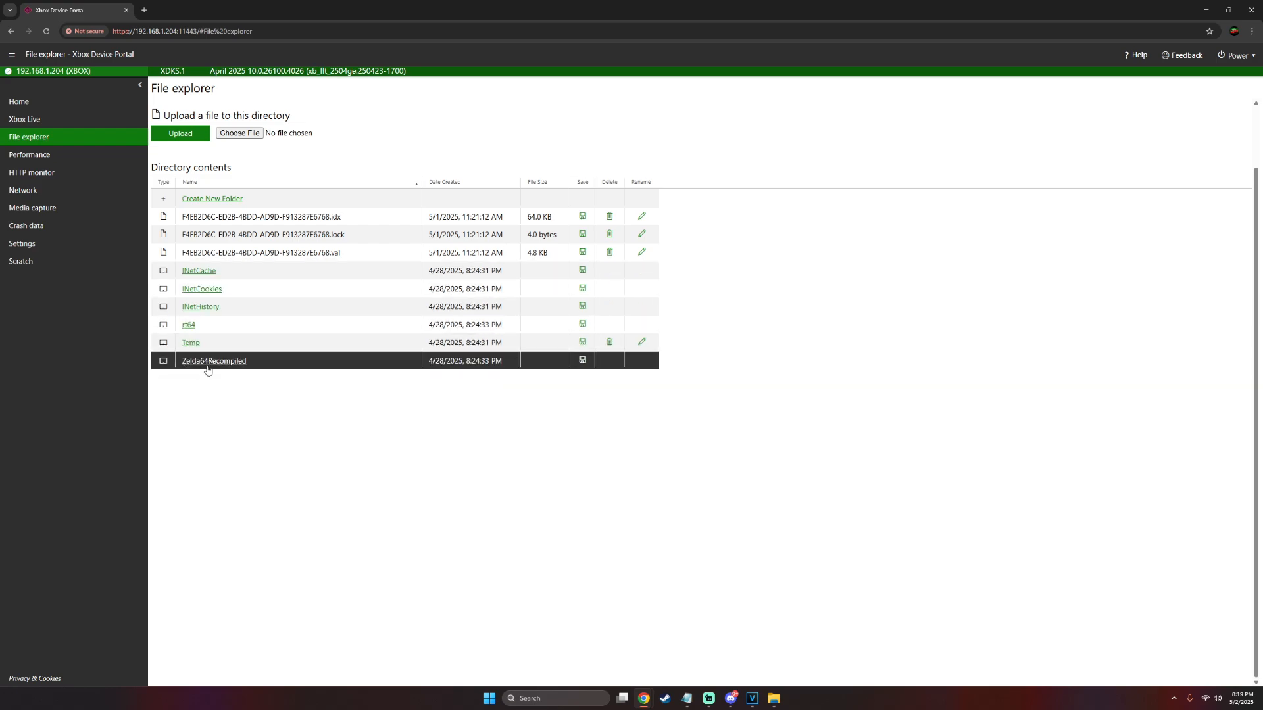
click(213, 360)
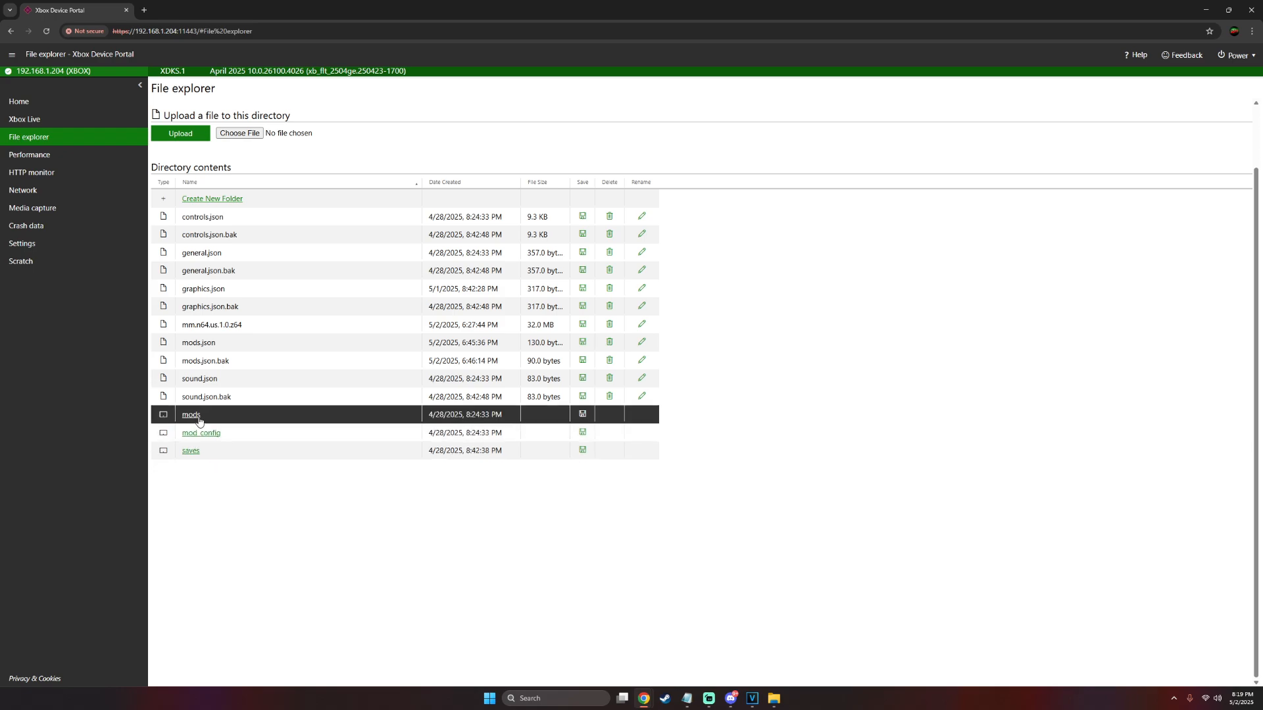
click(190, 414)
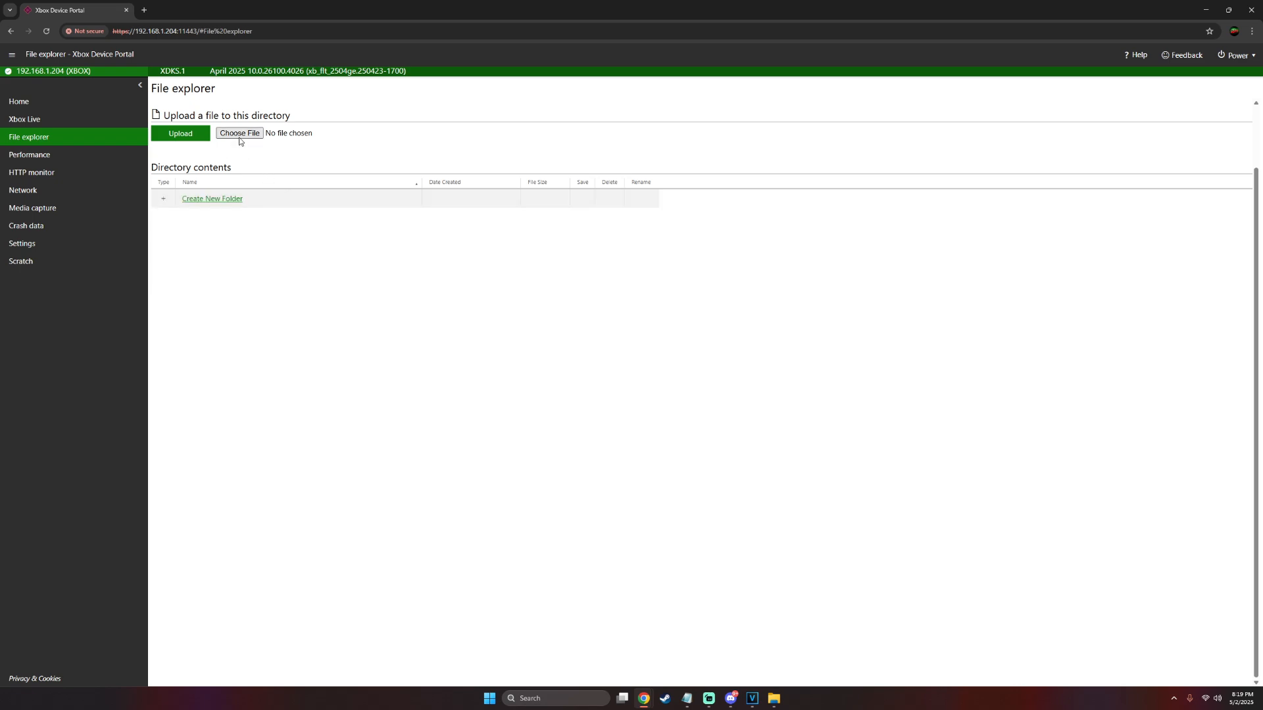
Choose Recomp pack.rtz from the Nerrel-MMN64HD-1.1.9 folder as the file to upload.
click(239, 133)
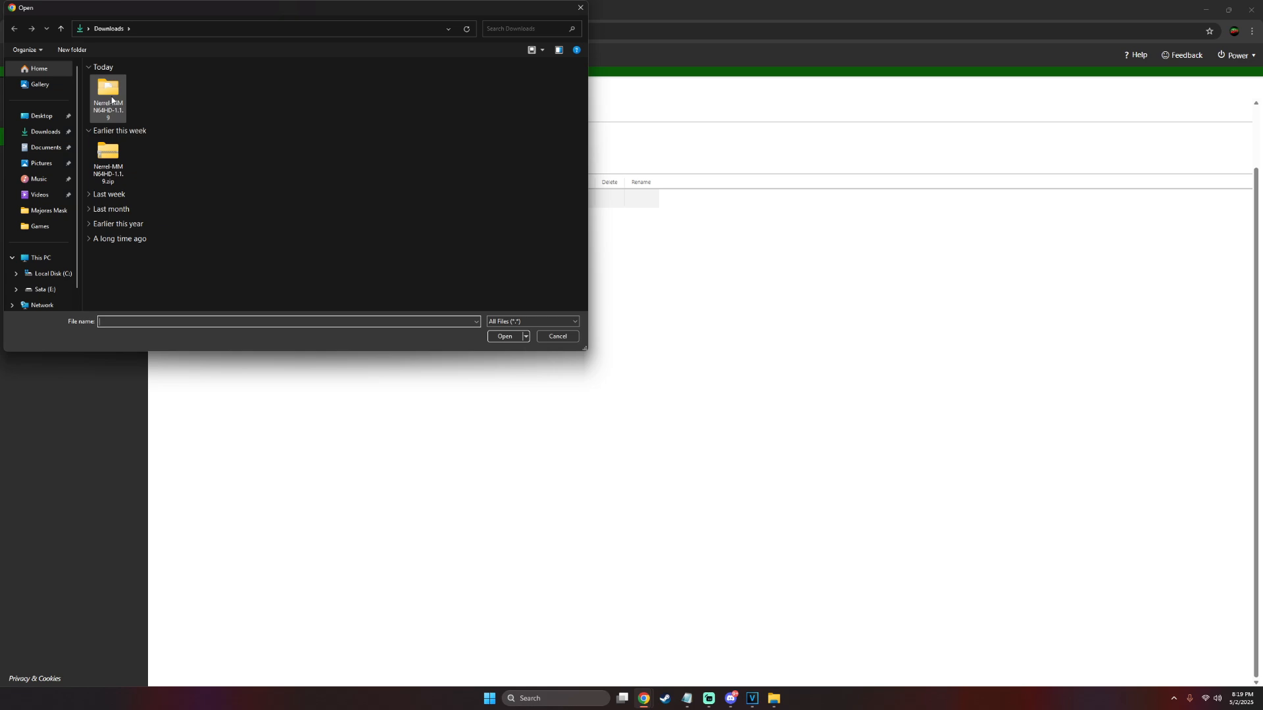
double_click(106, 92)
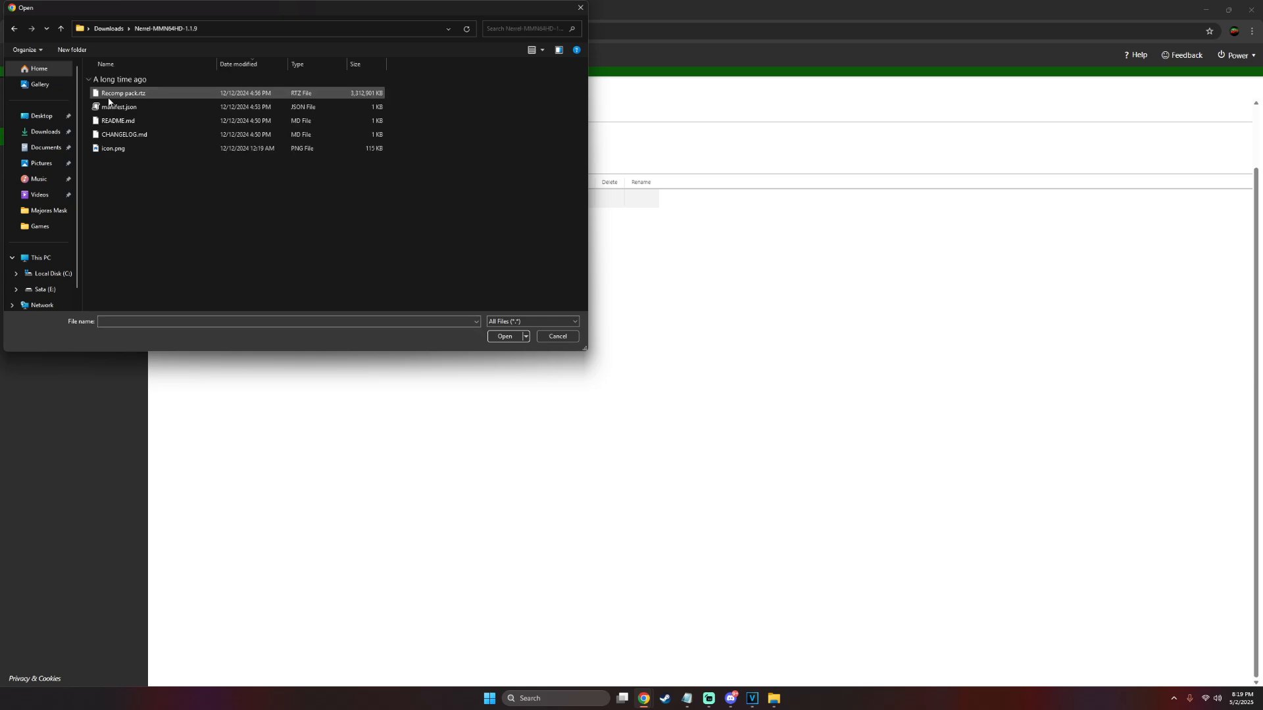
mouse_move(145, 96)
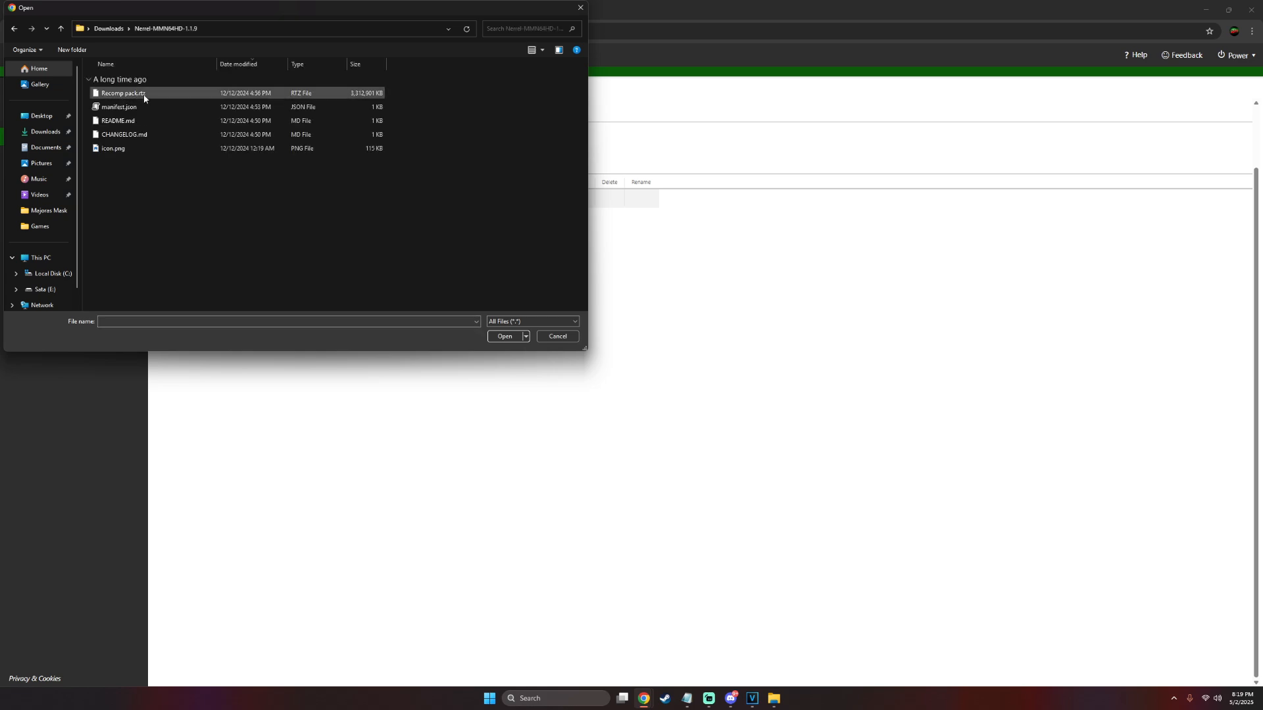
click(121, 92)
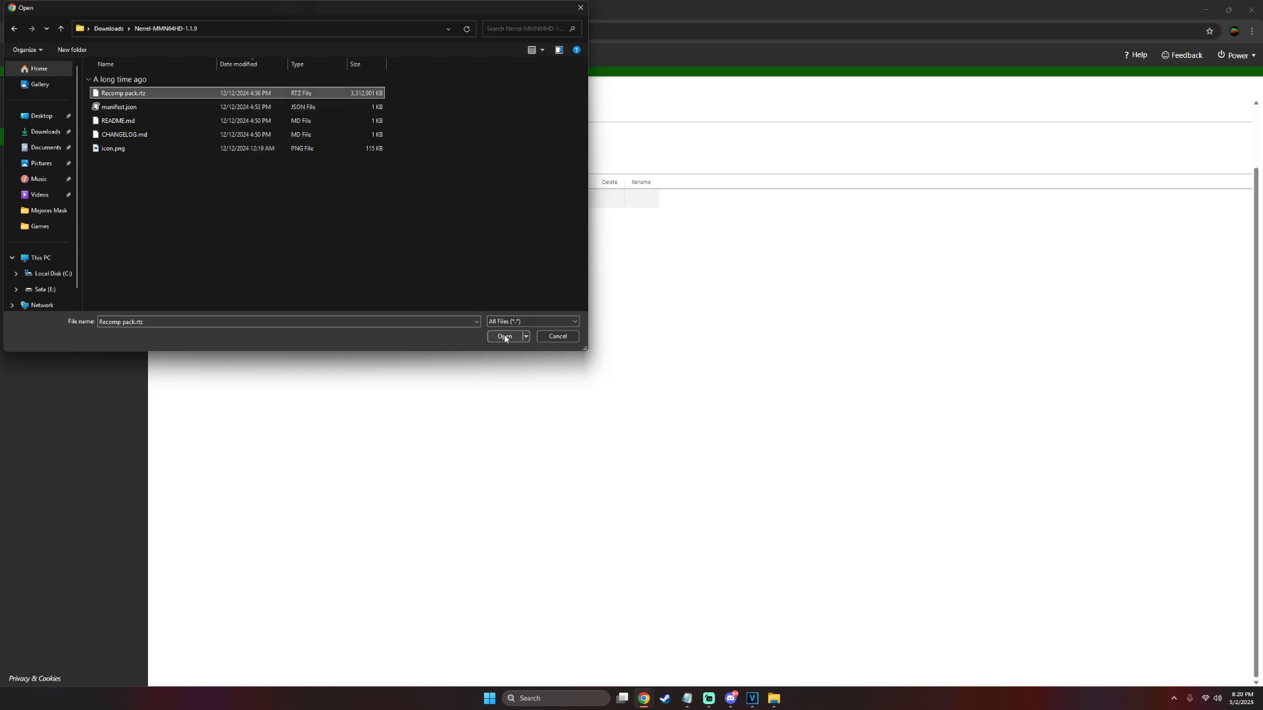
click(506, 337)
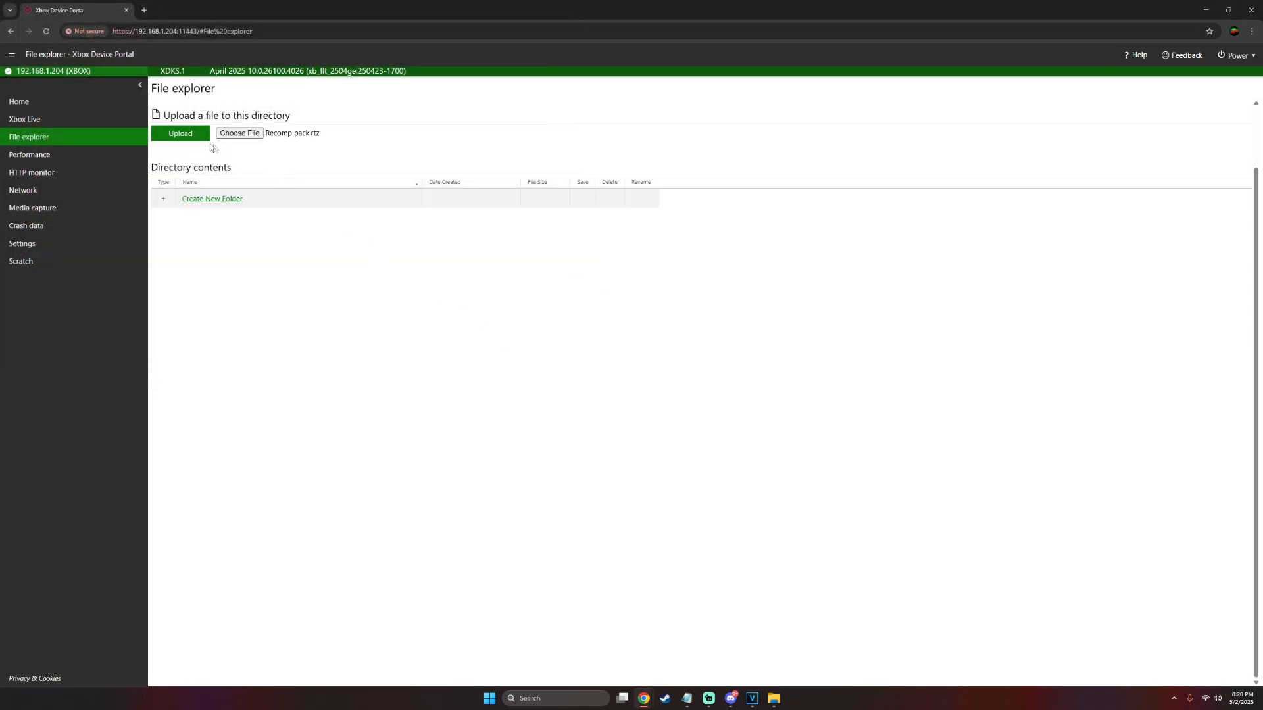
Upload Recomp pack.rtz into the Zelda64Recompiled mods folder.
click(180, 133)
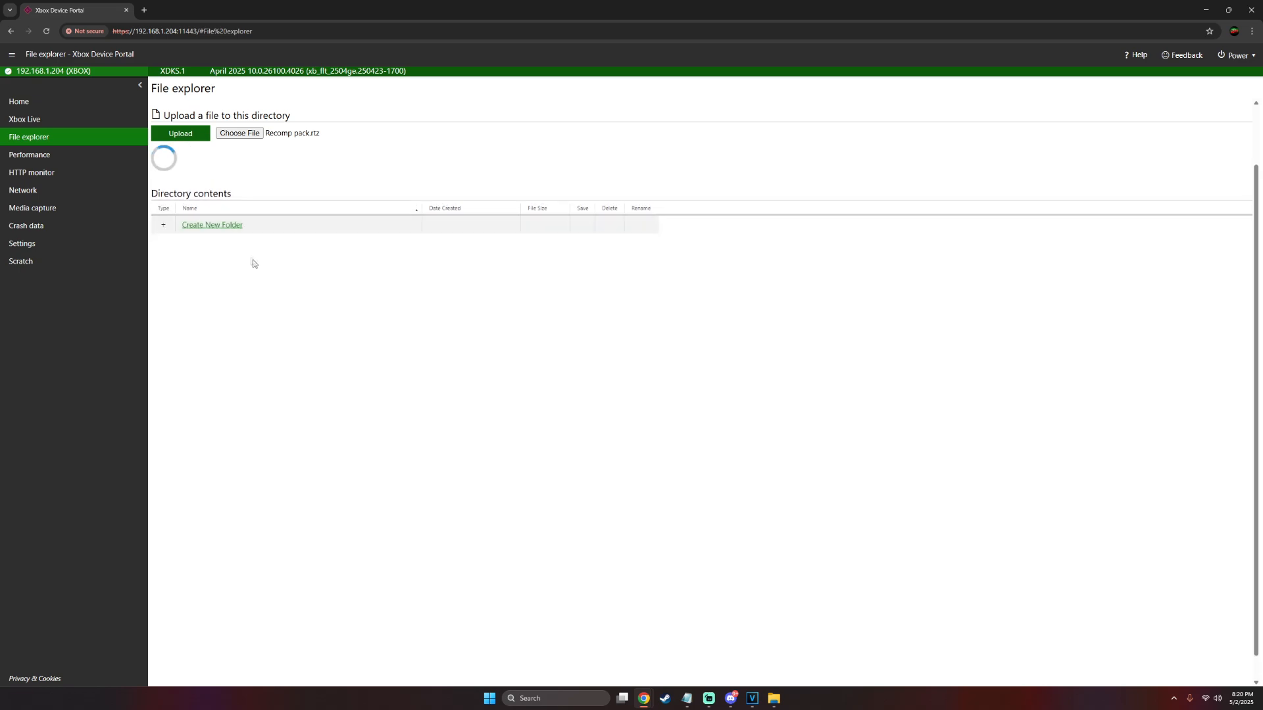
mouse_move(259, 286)
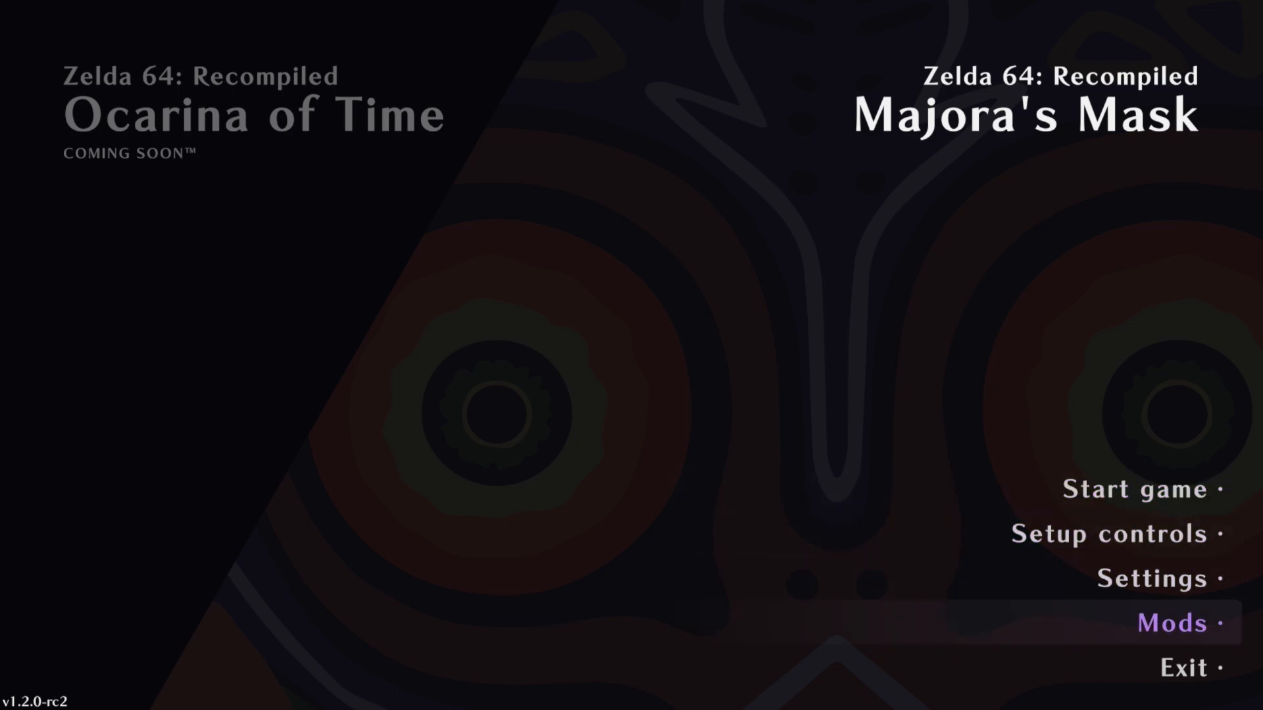
In the game's Mods list, toggle Recomp pack off and back on so it stays enabled.
click(1171, 624)
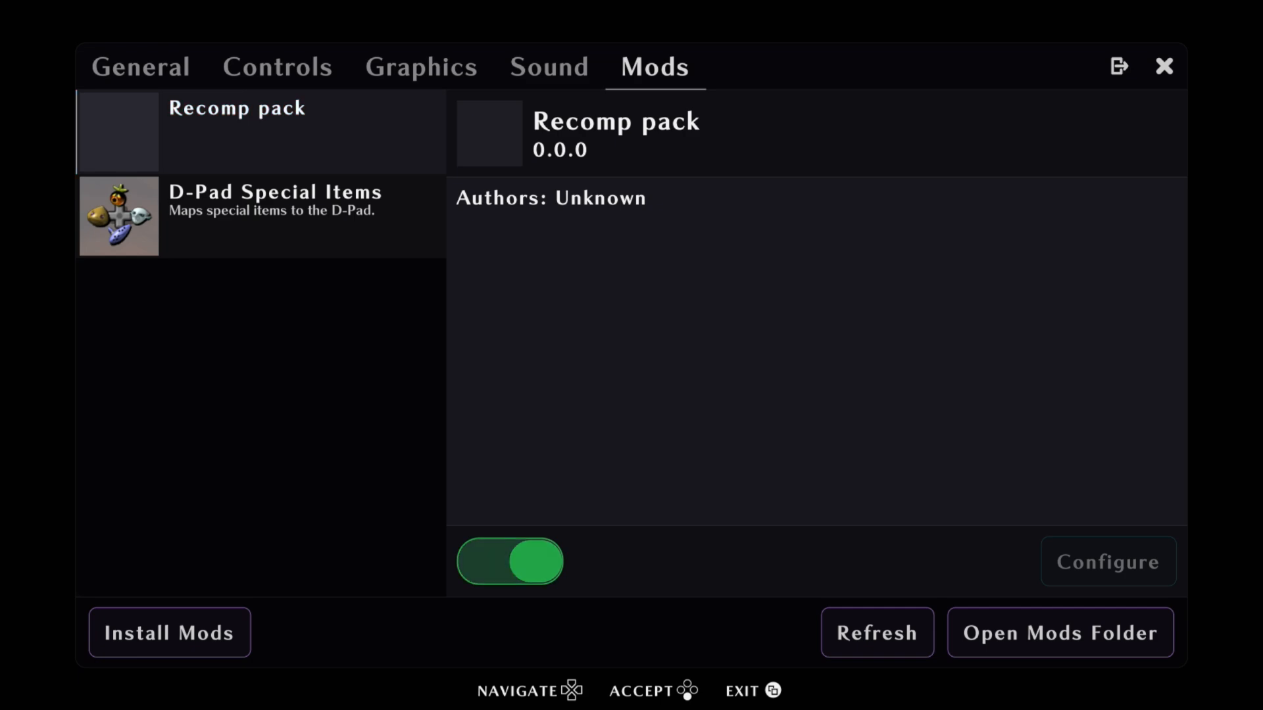
click(510, 561)
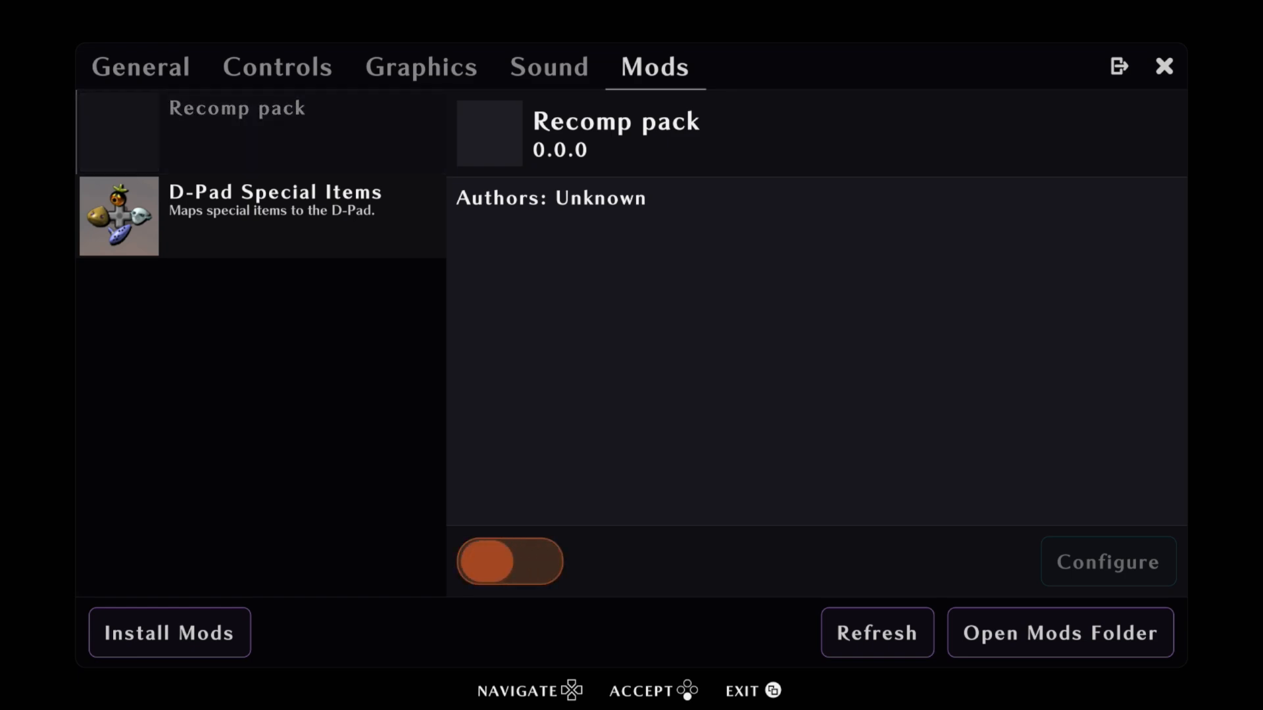
click(510, 562)
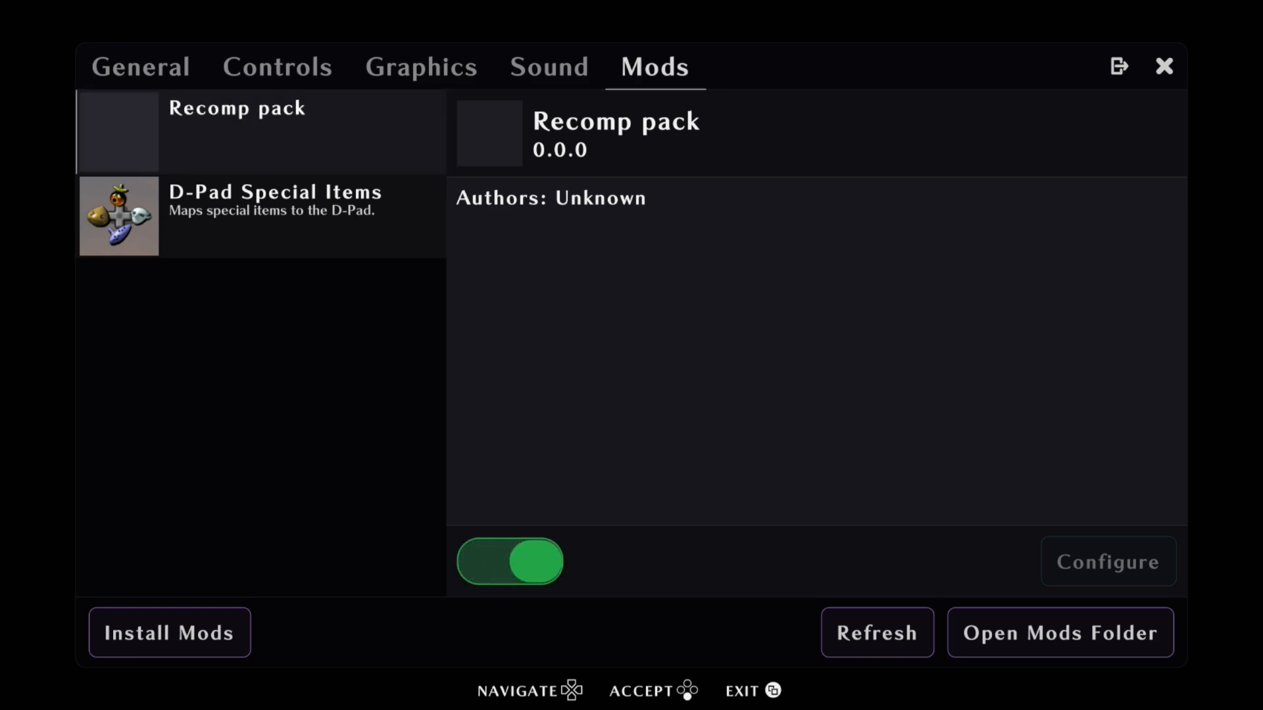